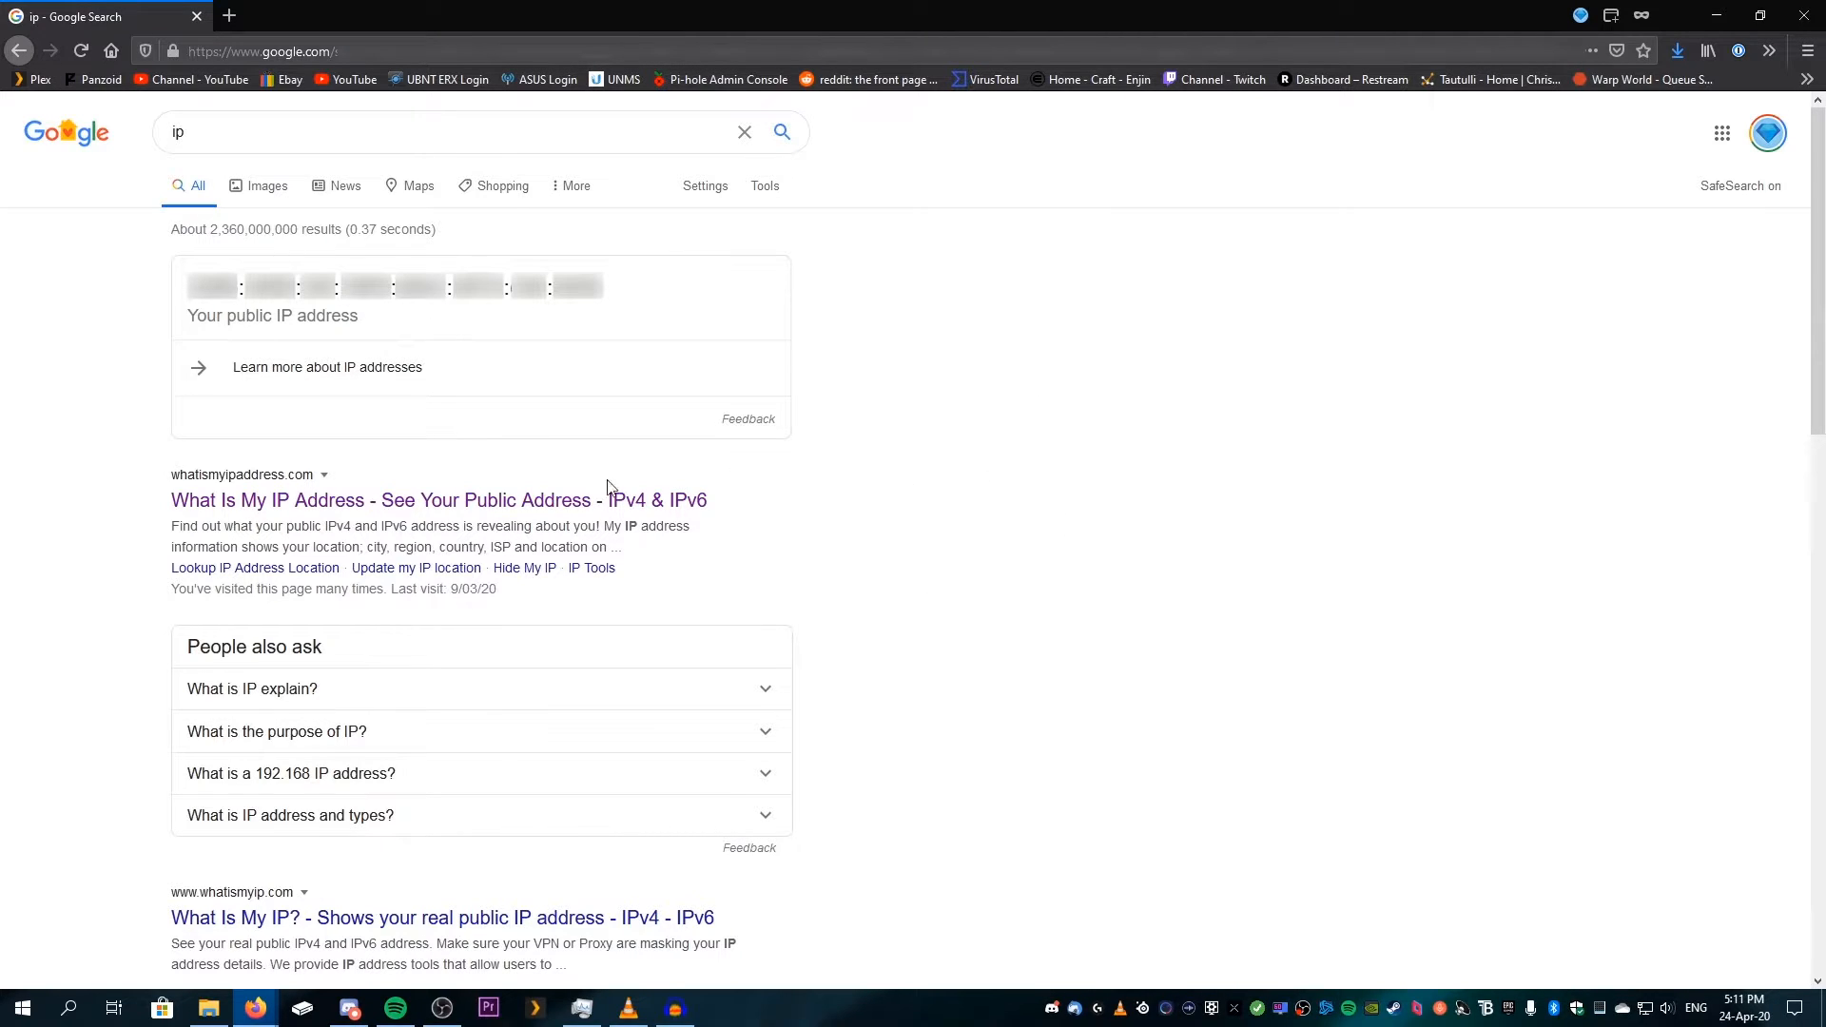
Open the 'What Is My IP Address' search result to display the public IPv4 address
click(437, 499)
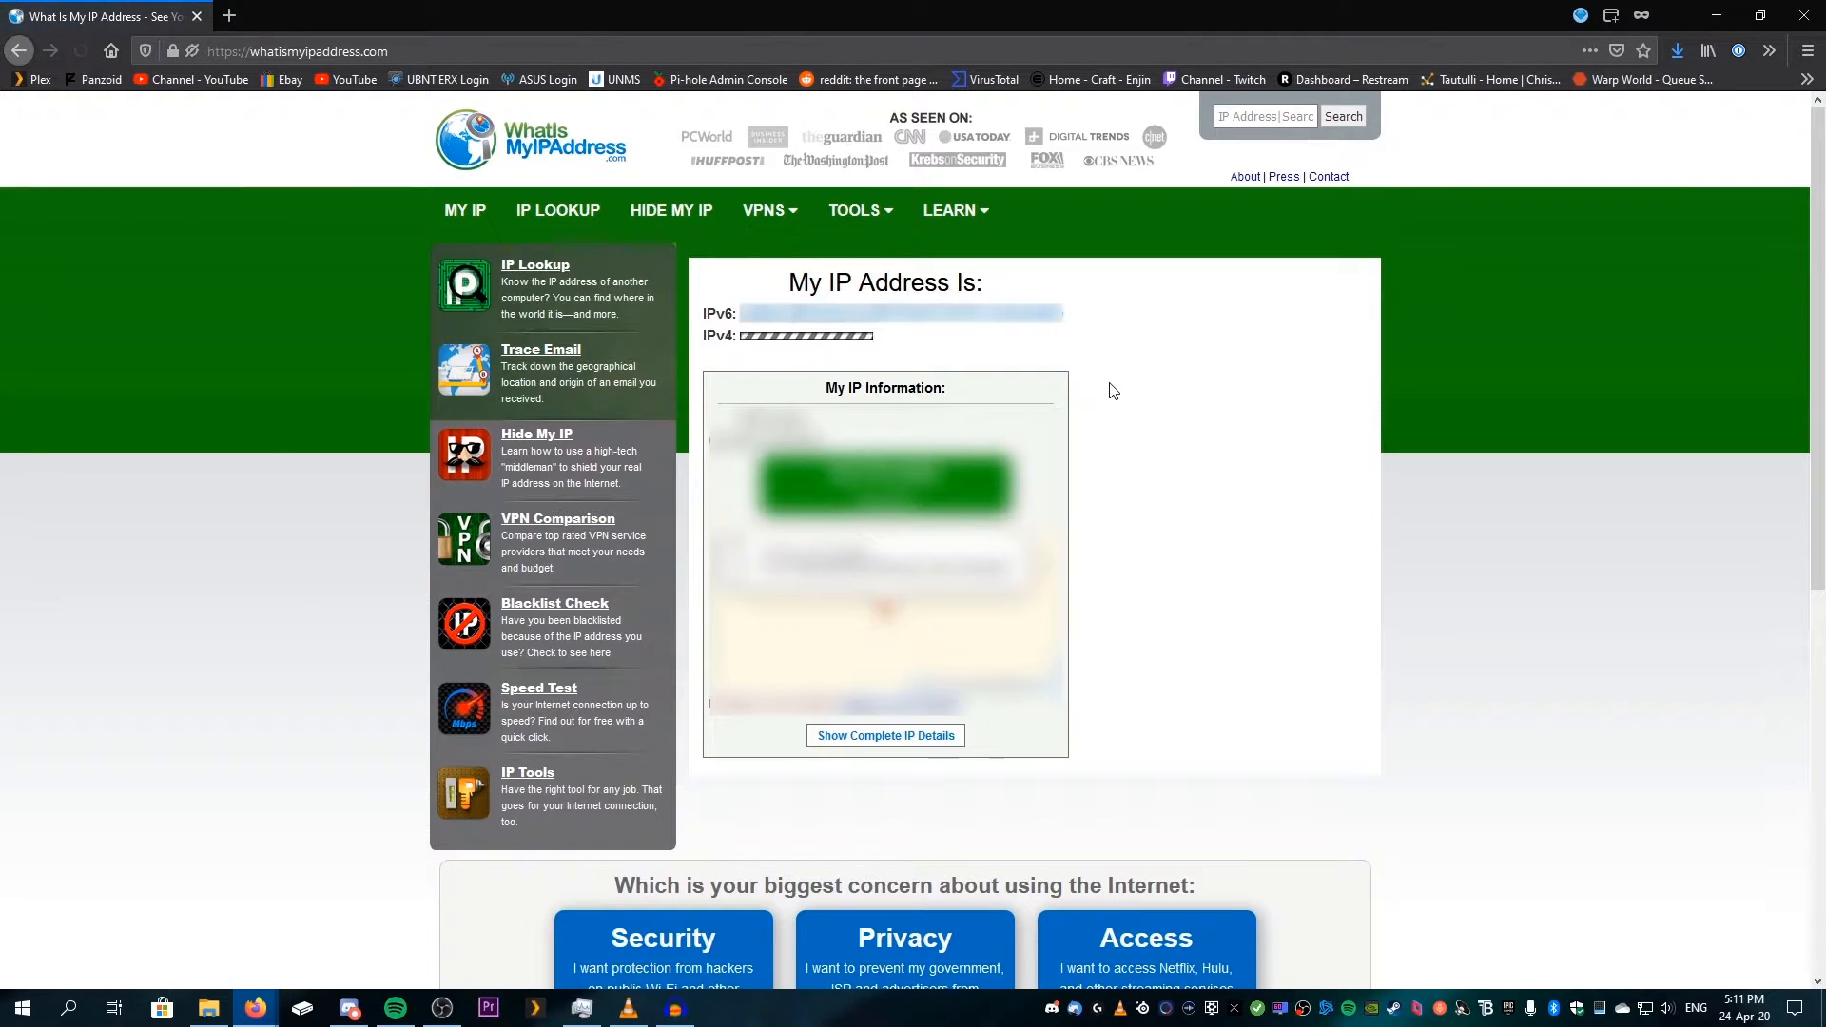
click(79, 51)
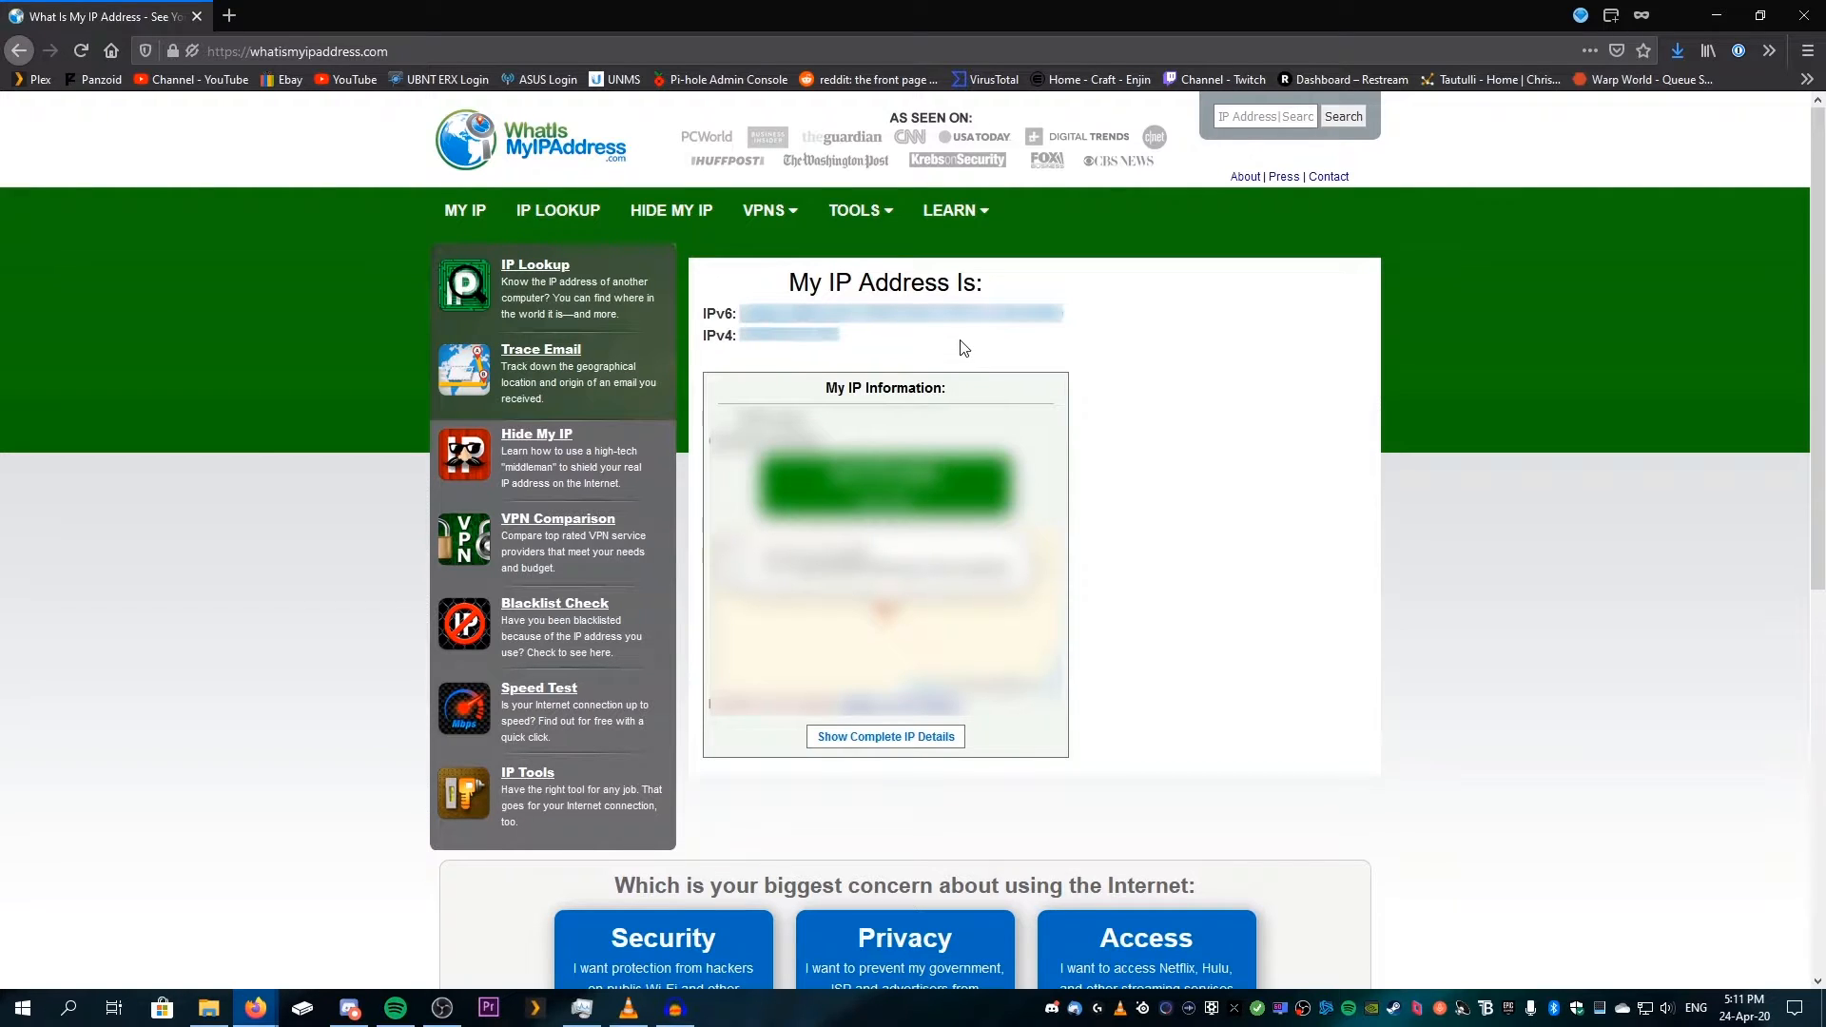